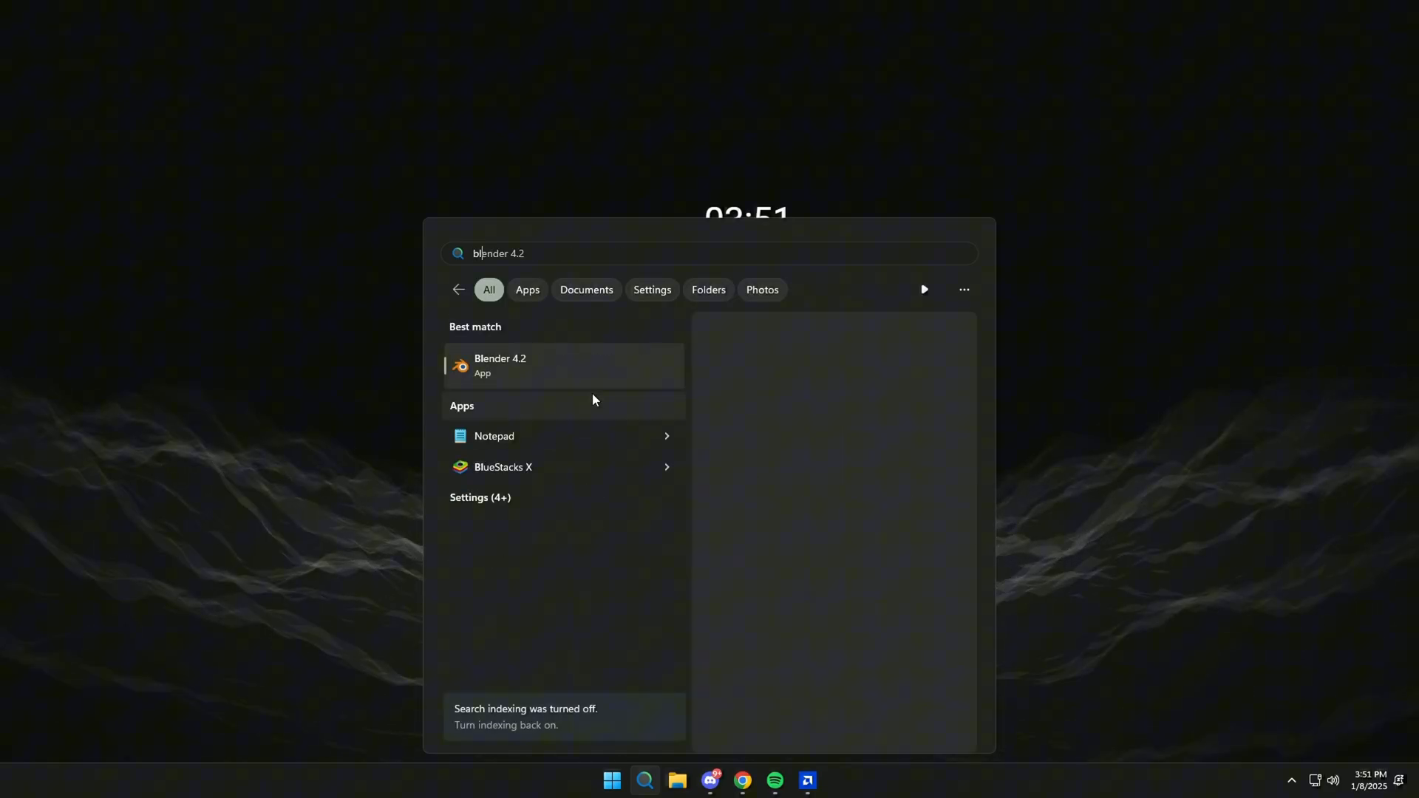
Search 'bluetooth and other devices settings' and start the Bluetooth devices troubleshooter.
text(bluetooth and other devices settings)
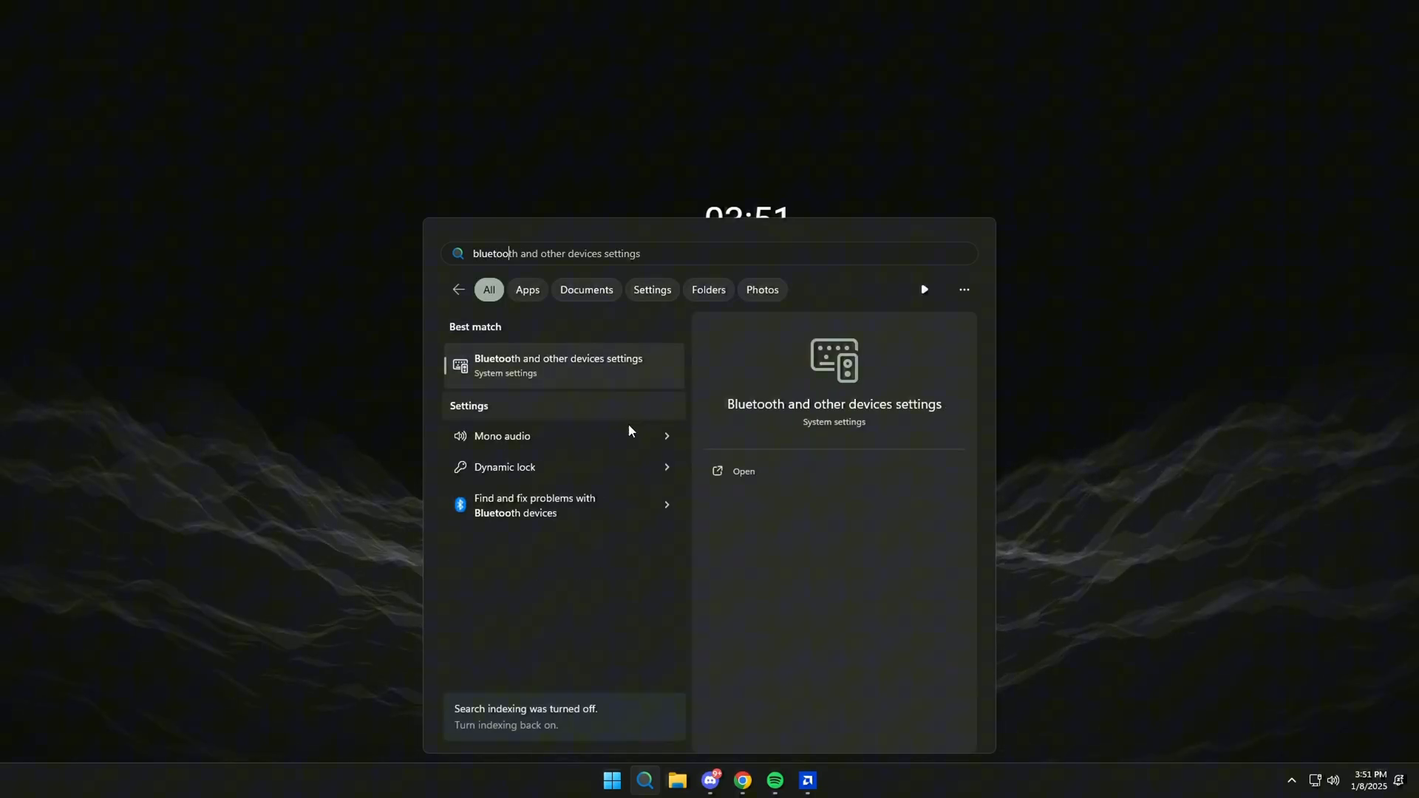
click(534, 505)
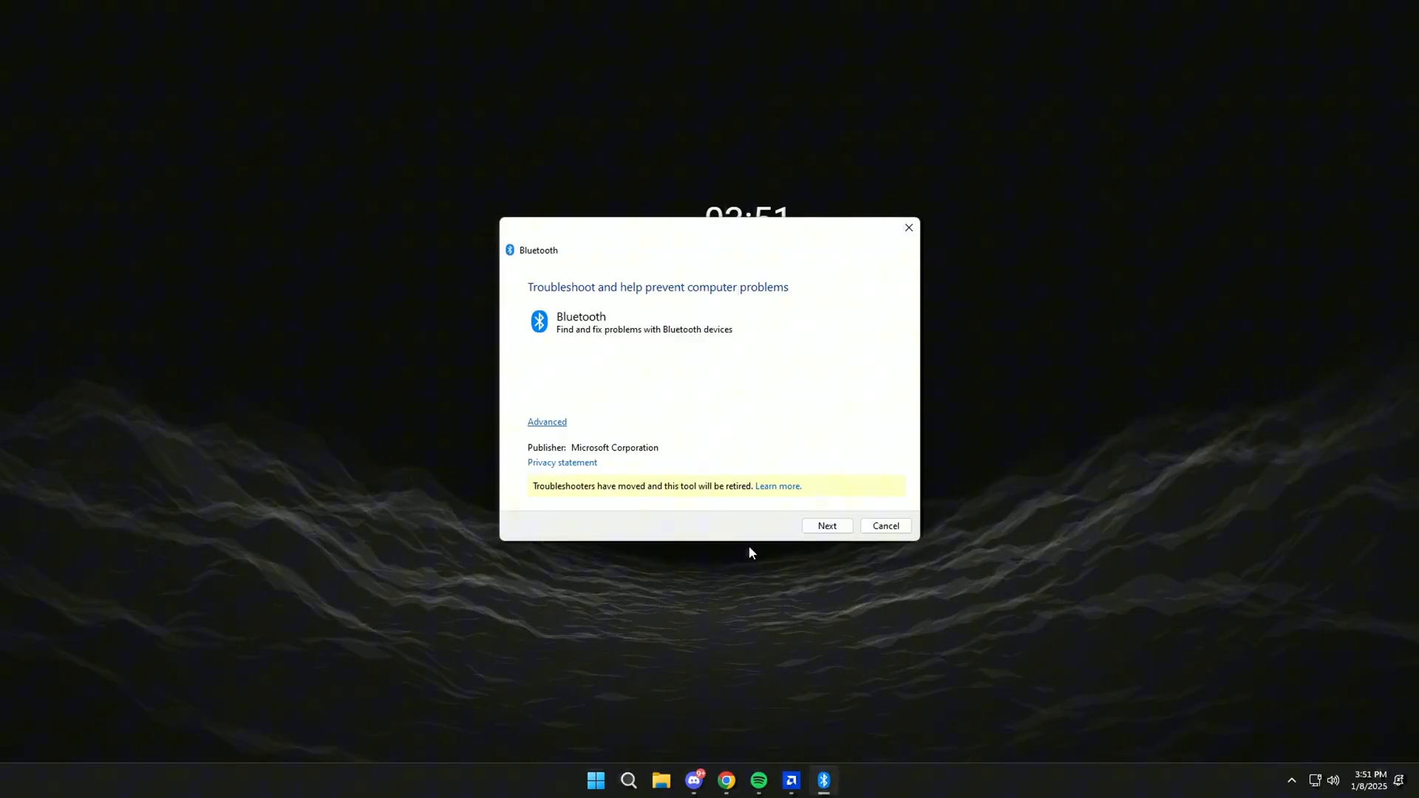
click(827, 526)
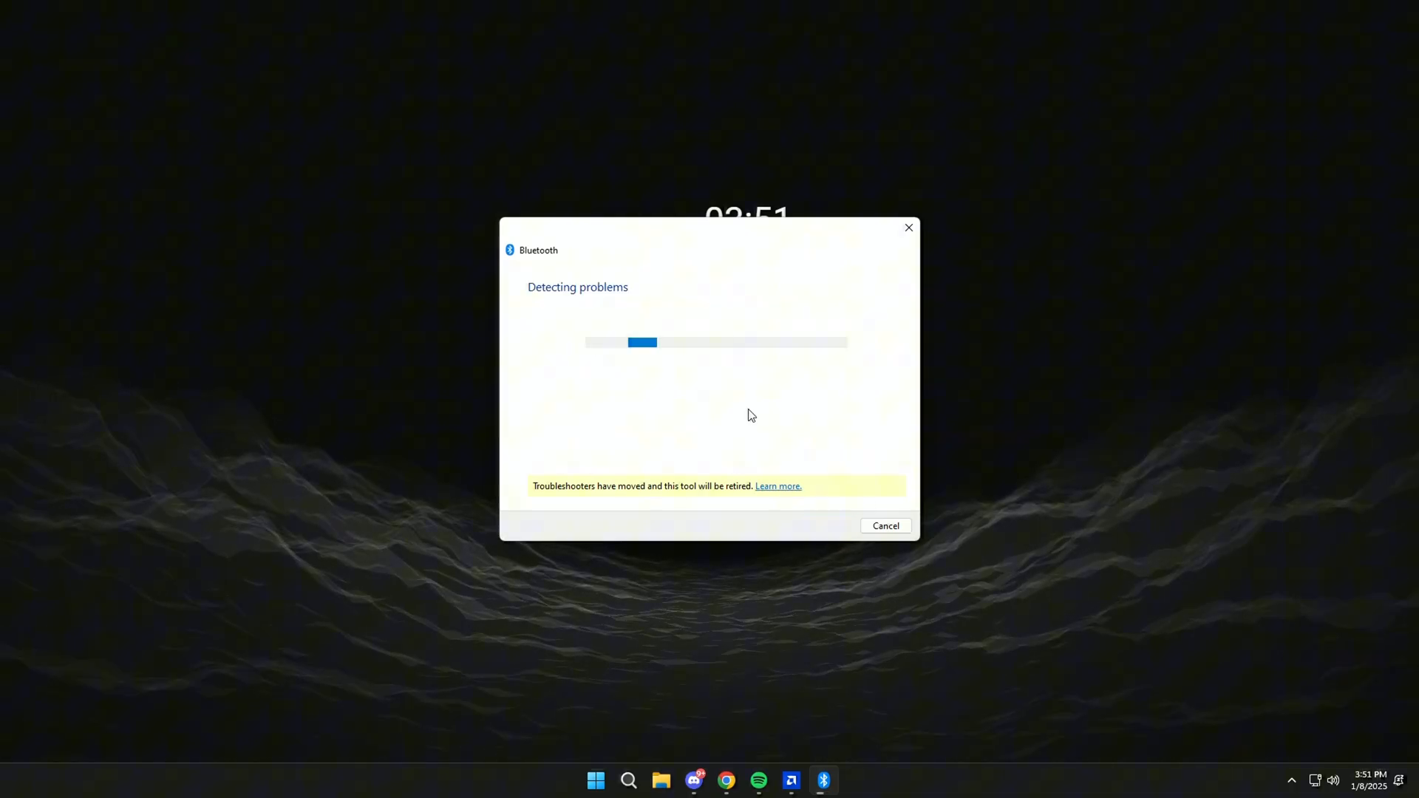
mouse_move(738, 425)
text(r)
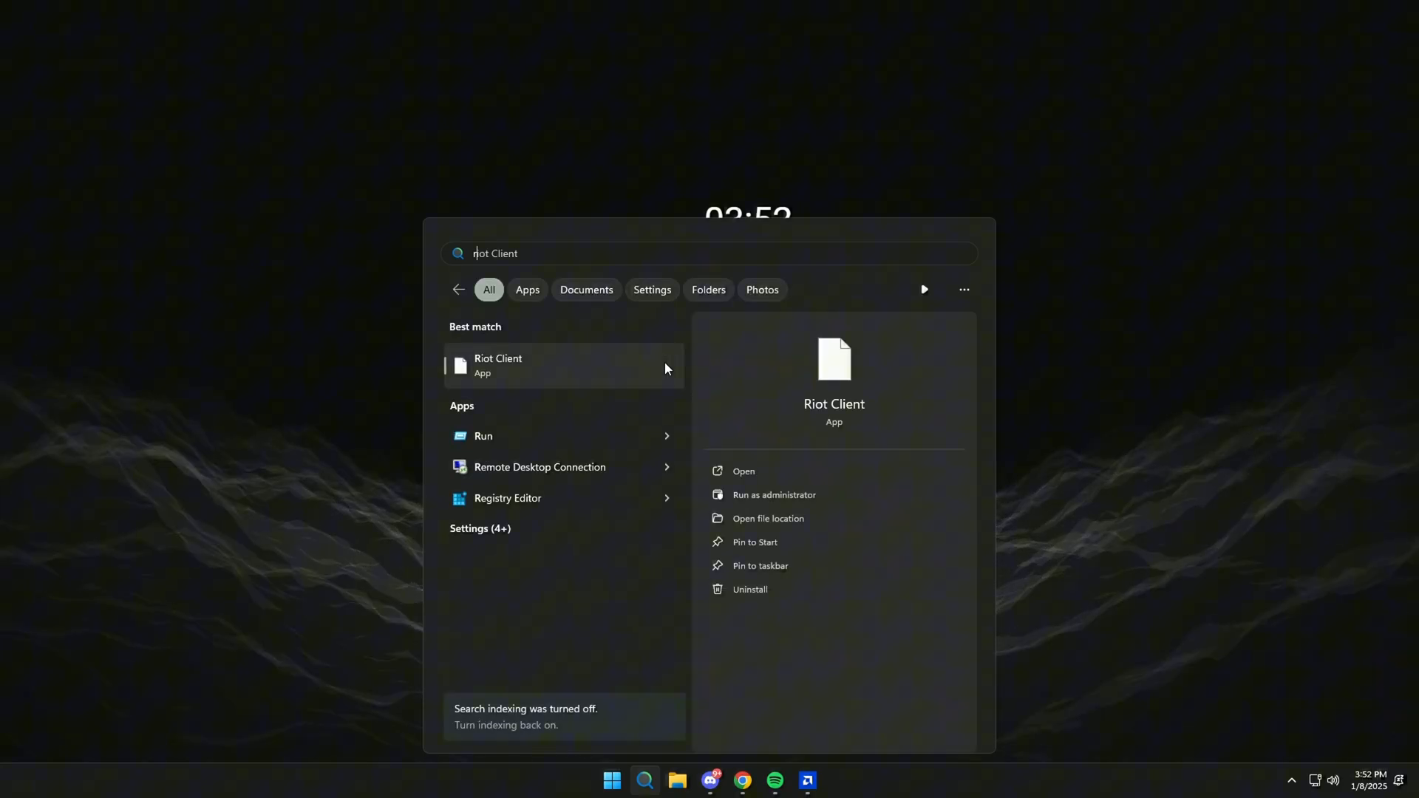
Search for 'device manager' and launch Device Manager from the results.
text(device manager)
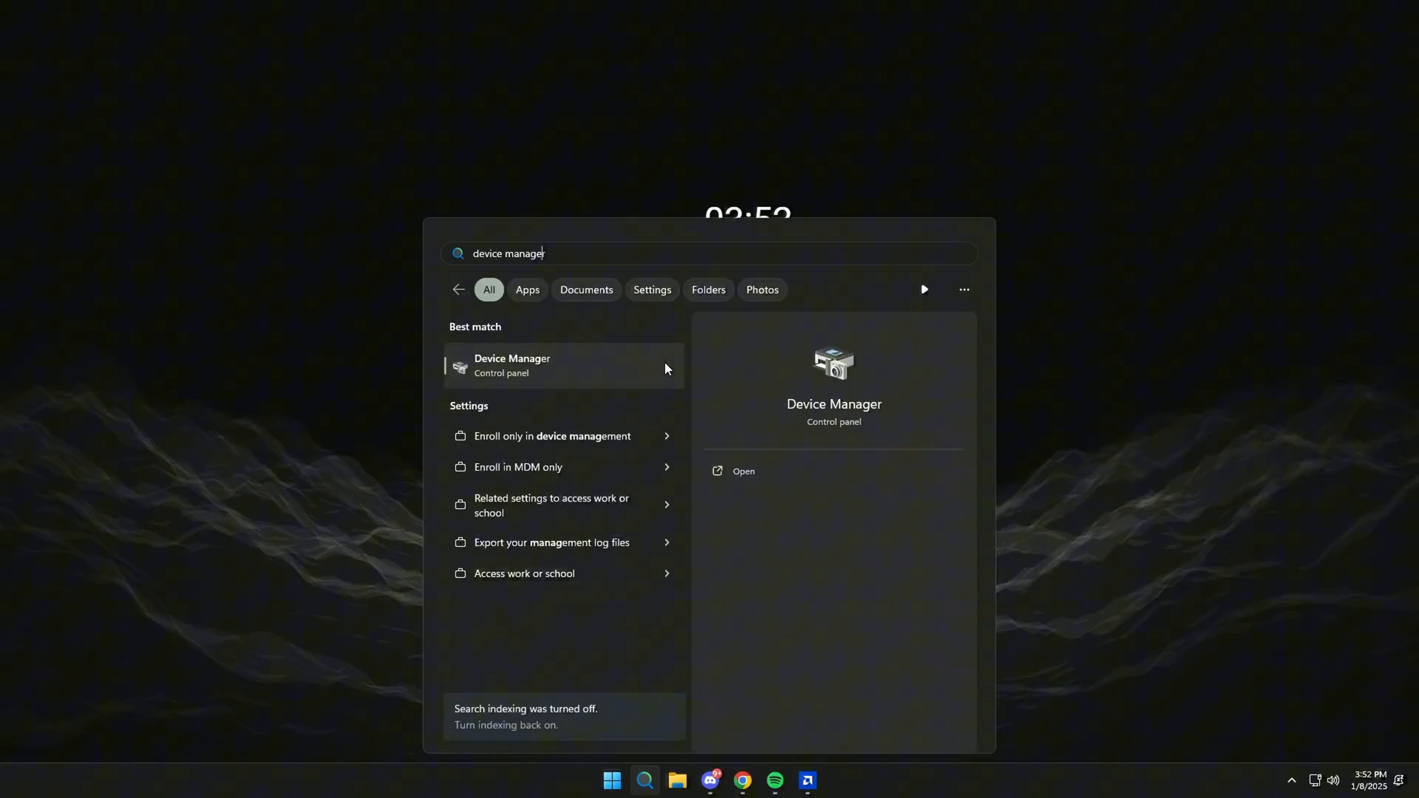
click(512, 365)
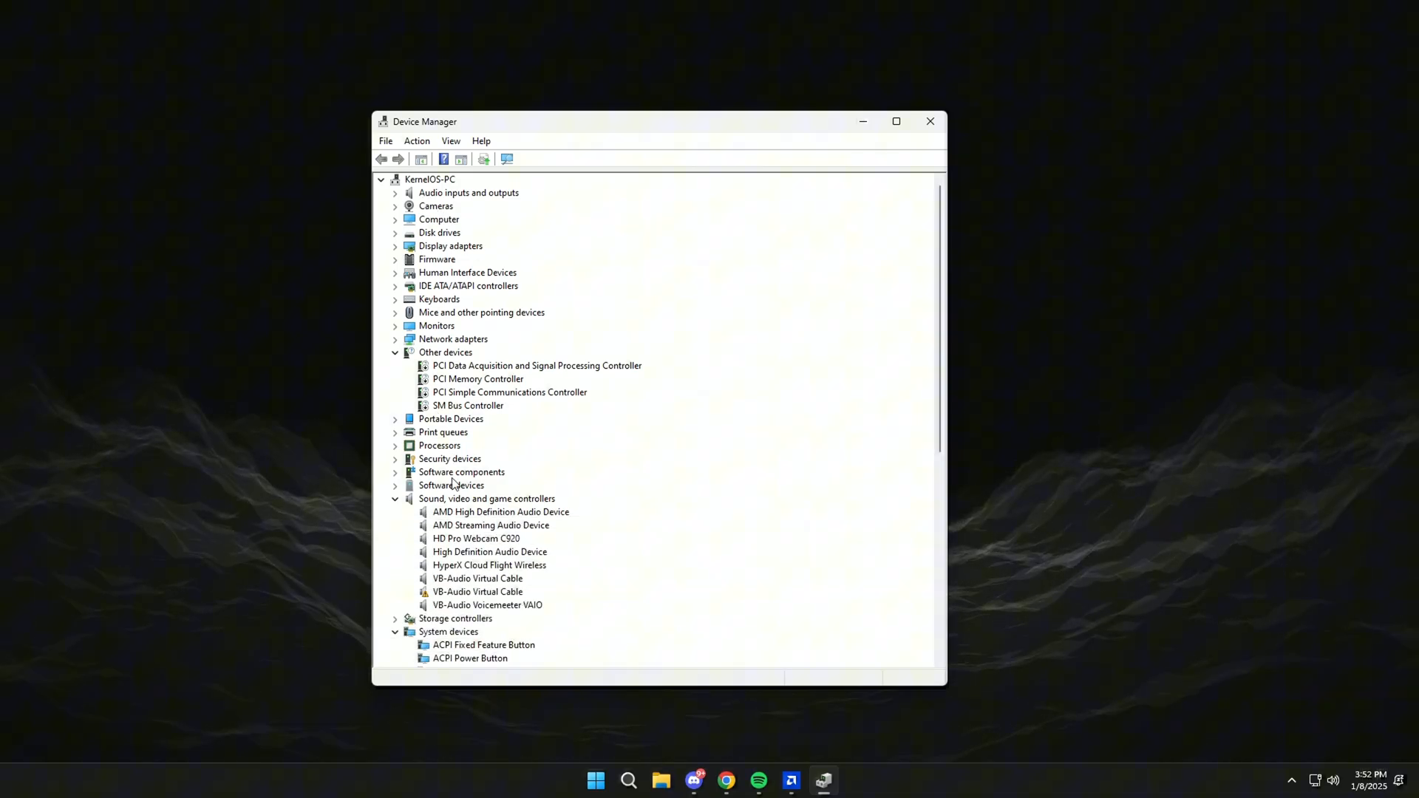
Open Properties for the HyperX Cloud Flight Wireless headset under Sound, video and game controllers.
scroll(down, 3)
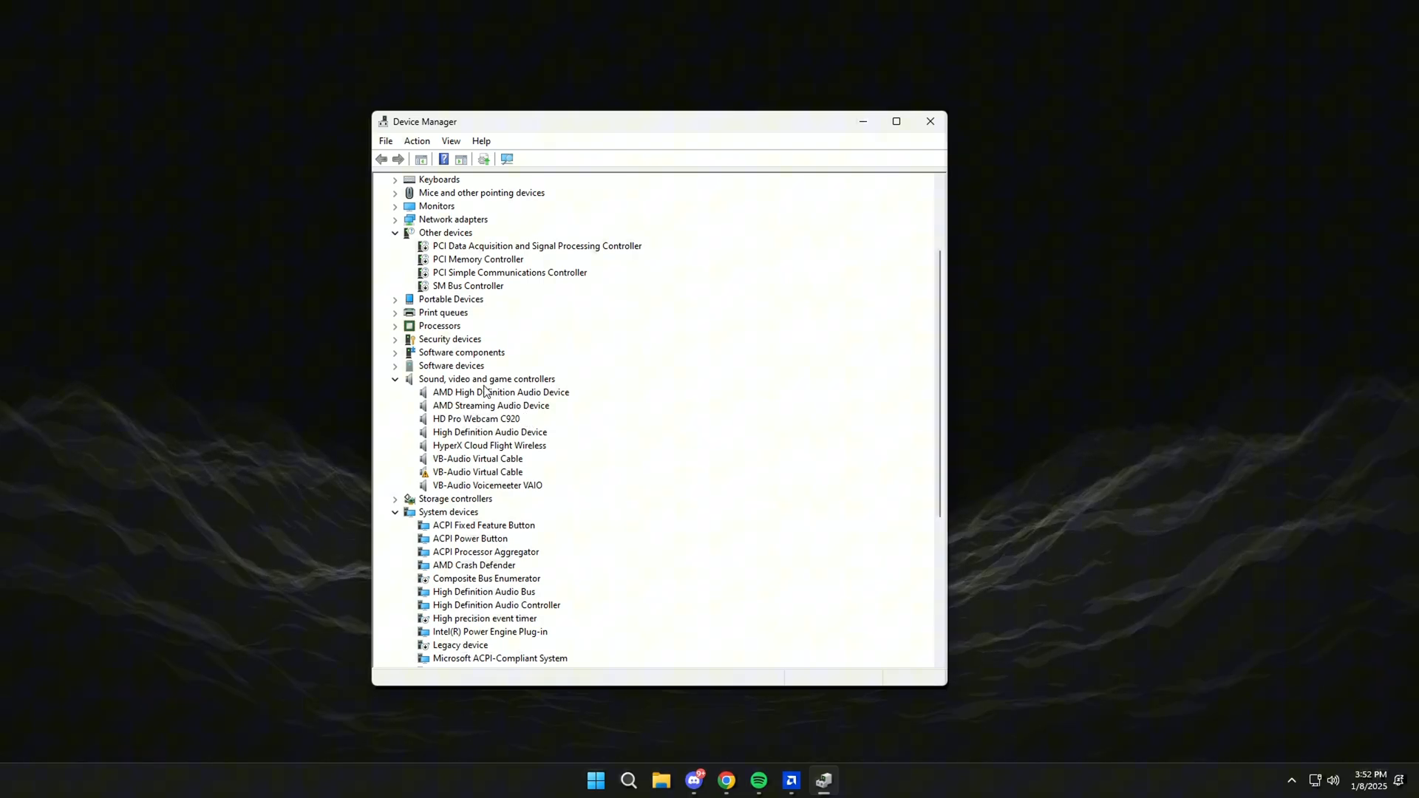
click(489, 445)
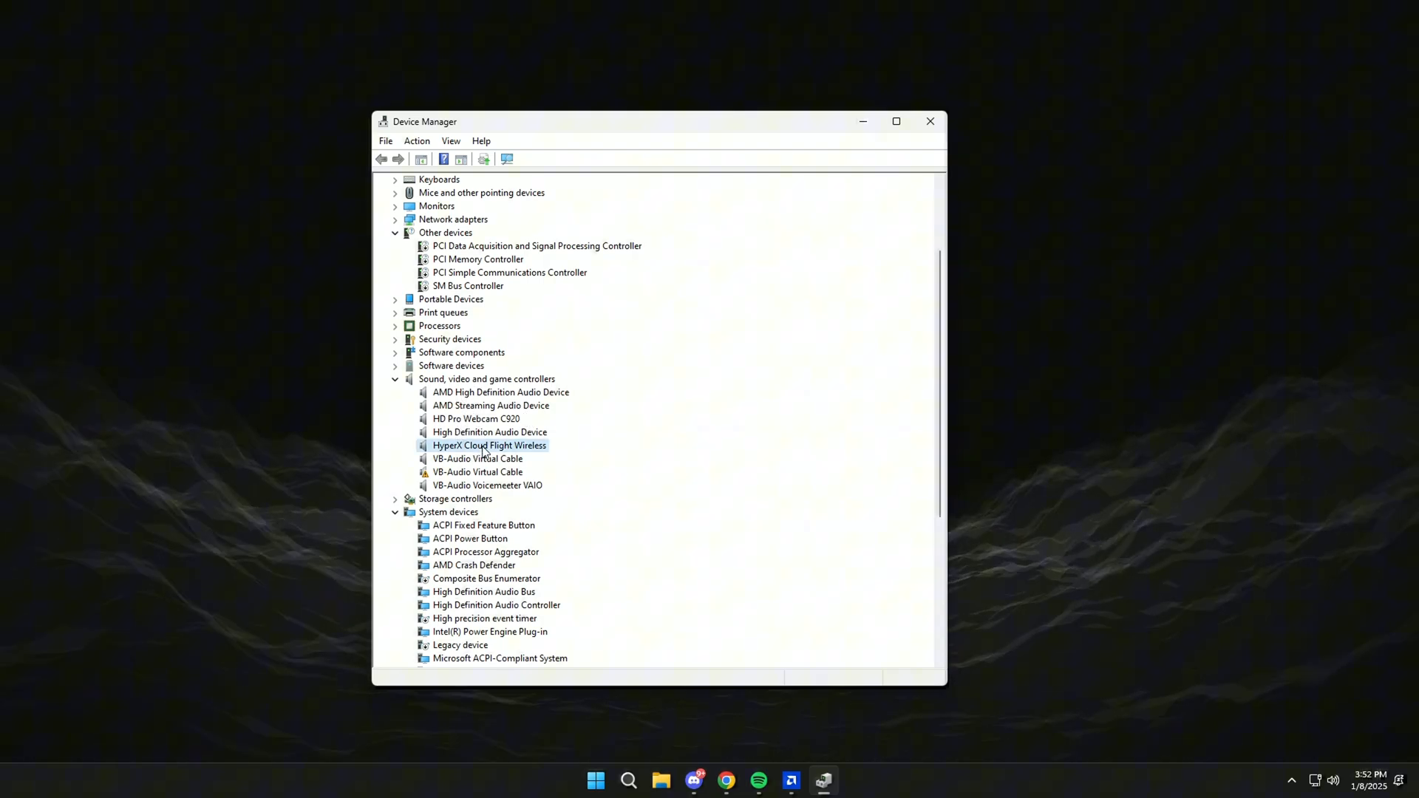
right_click(485, 445)
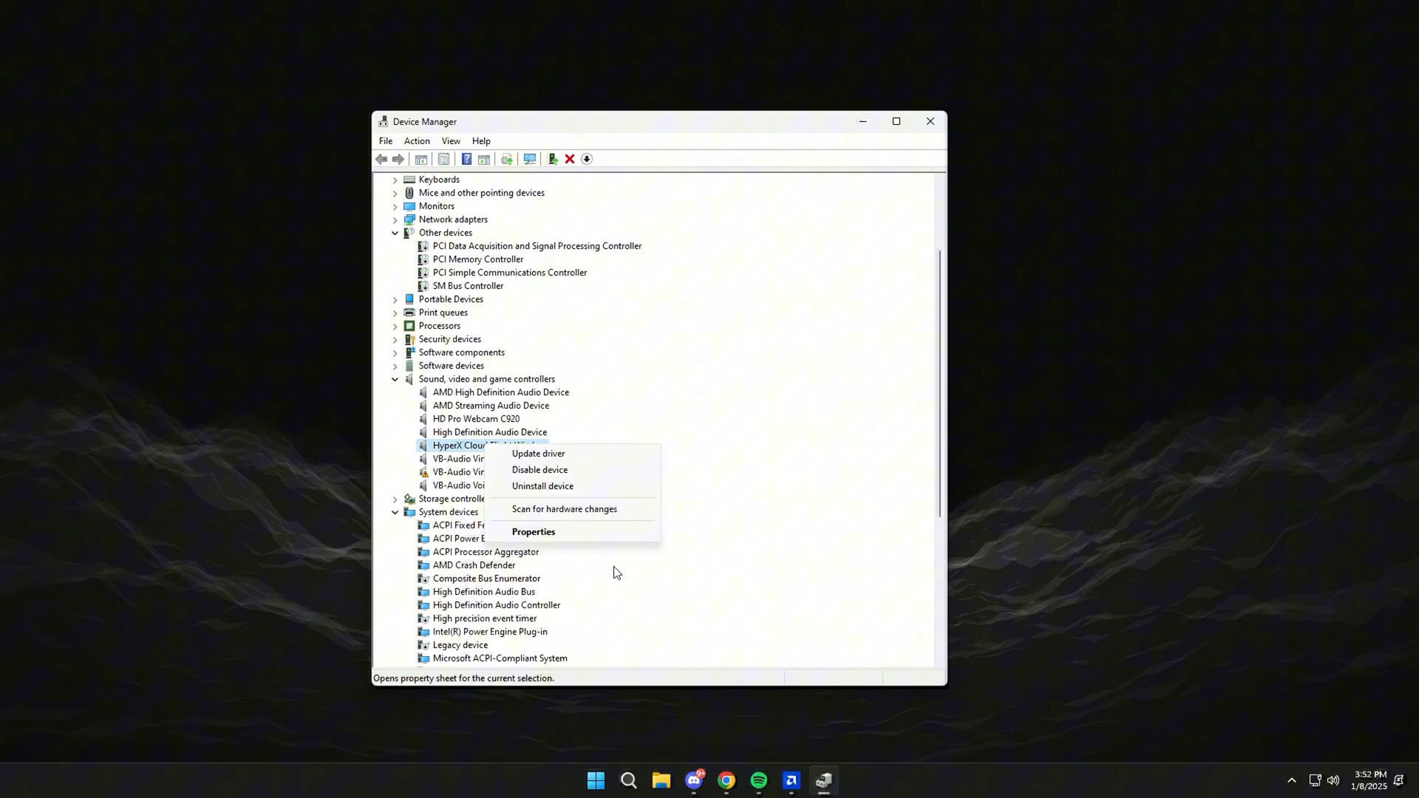
click(533, 532)
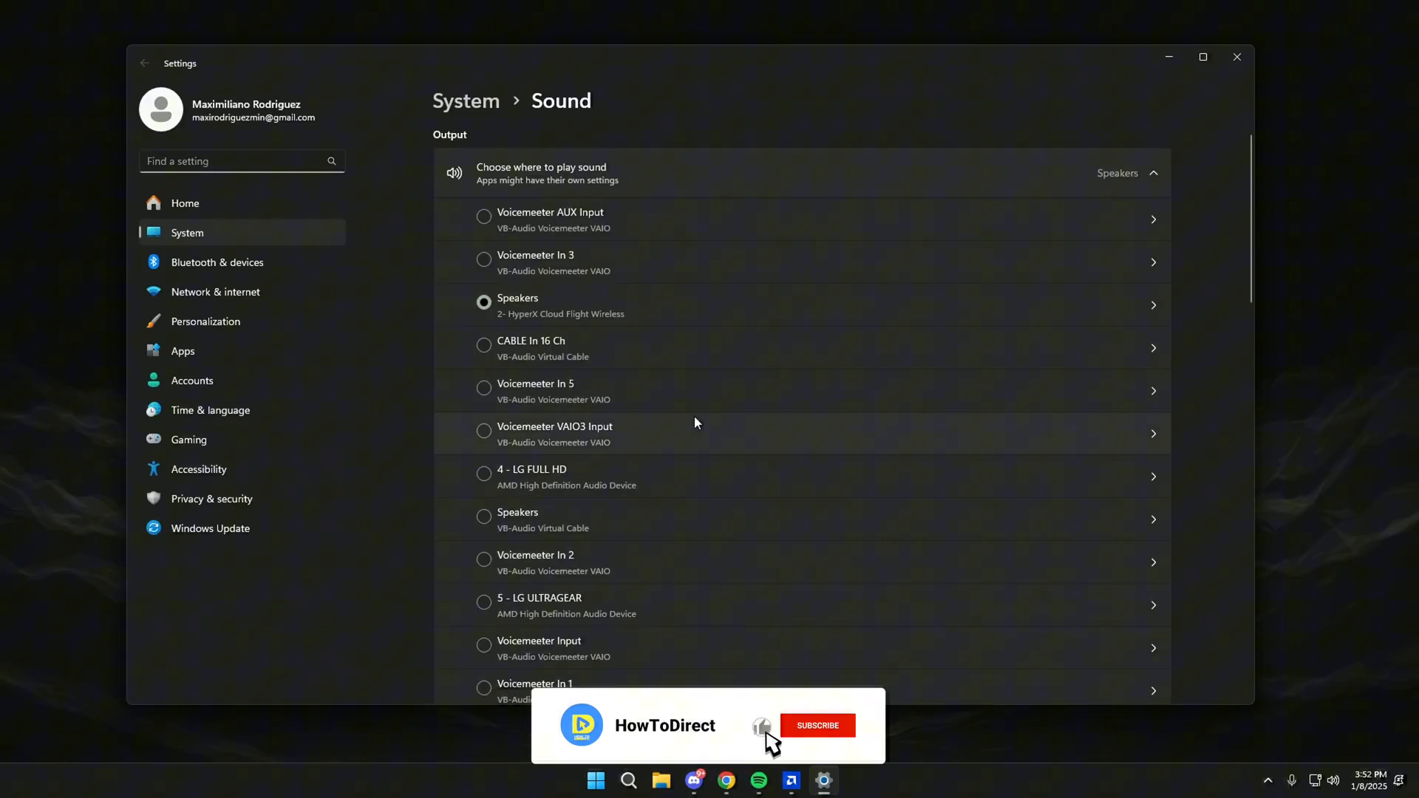
Verify Speakers (HyperX Cloud Flight Wireless) is the selected sound output device.
click(816, 725)
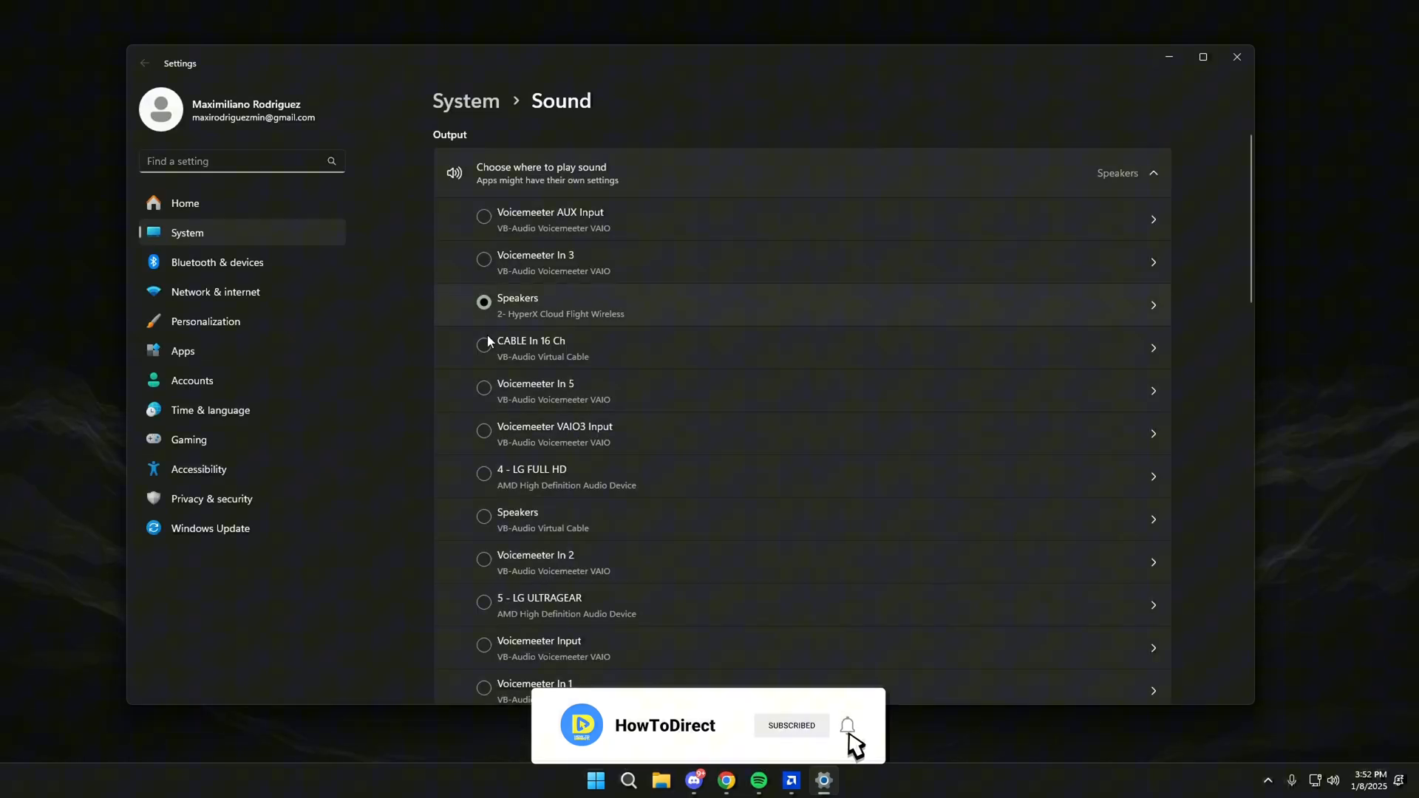
click(849, 725)
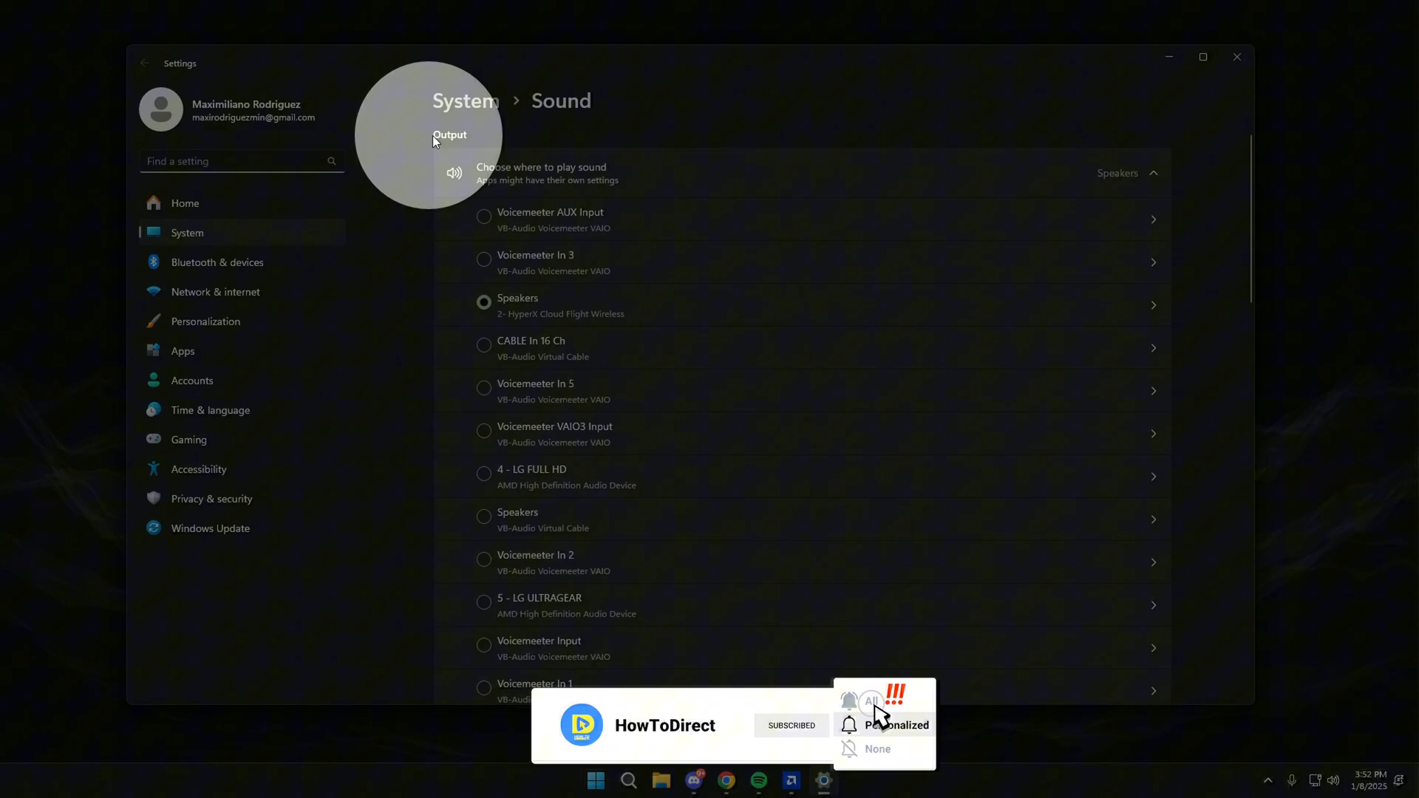